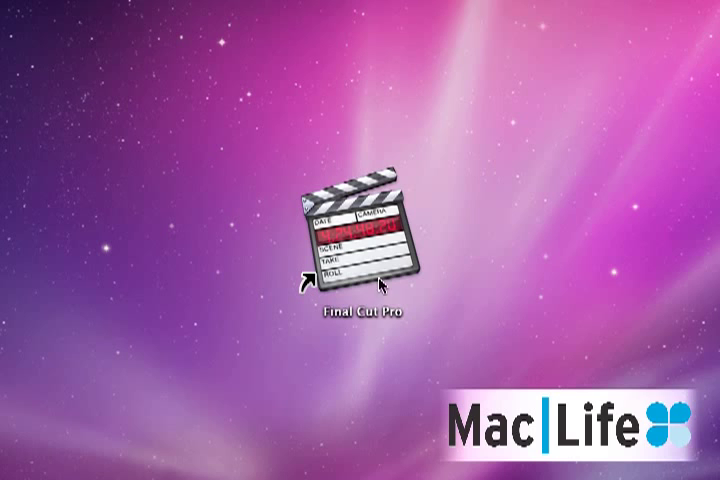
# Step: Launch Final Cut Pro and park the Sequence 1 playhead near 01:00:04:19
pyautogui.doubleClick(360, 235)
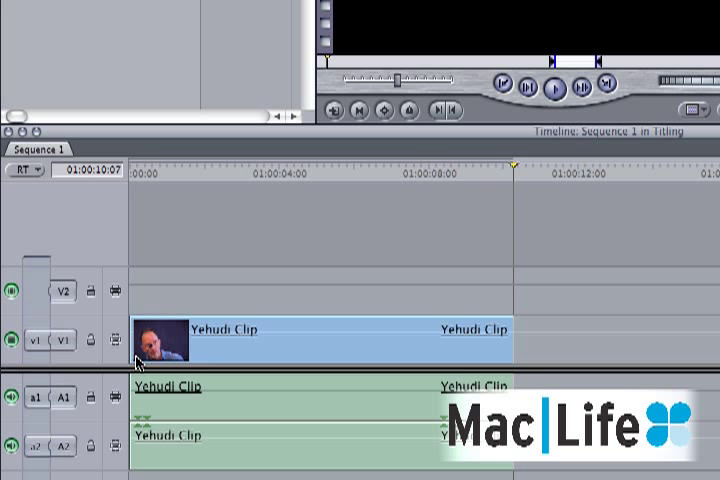
pyautogui.click(10, 446)
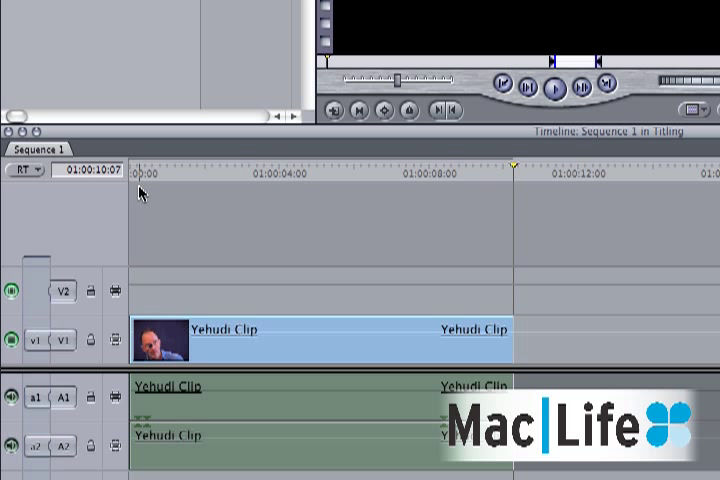
pyautogui.click(325, 179)
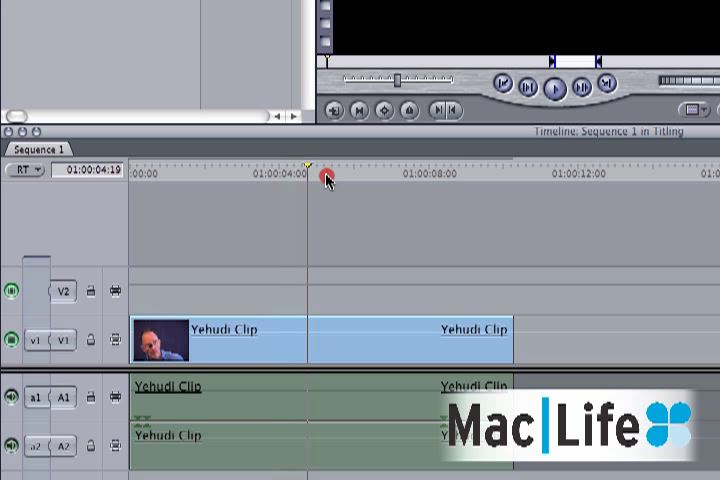
pyautogui.moveTo(325, 180); pyautogui.dragTo(303, 180)
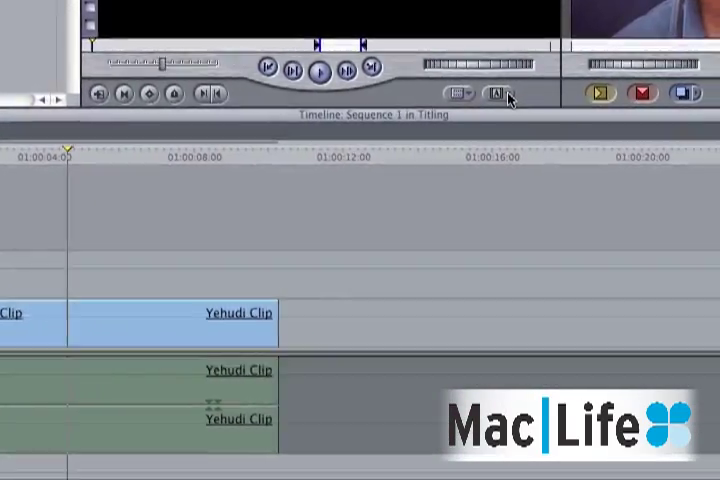
# Step: Add a Text > Lower 3rd generator on V2 and open it over the Yehudi Clip
pyautogui.click(498, 93)
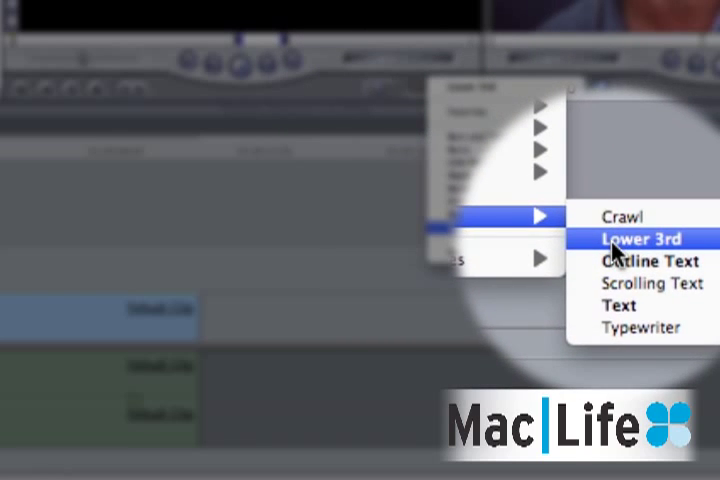
pyautogui.click(638, 238)
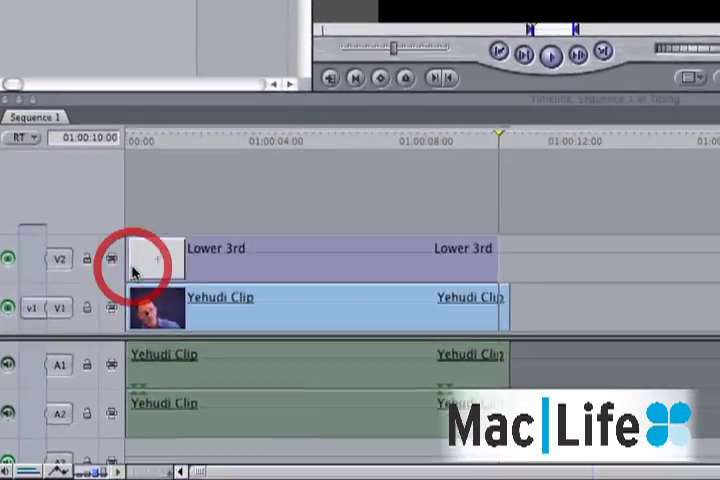
pyautogui.doubleClick(150, 248)
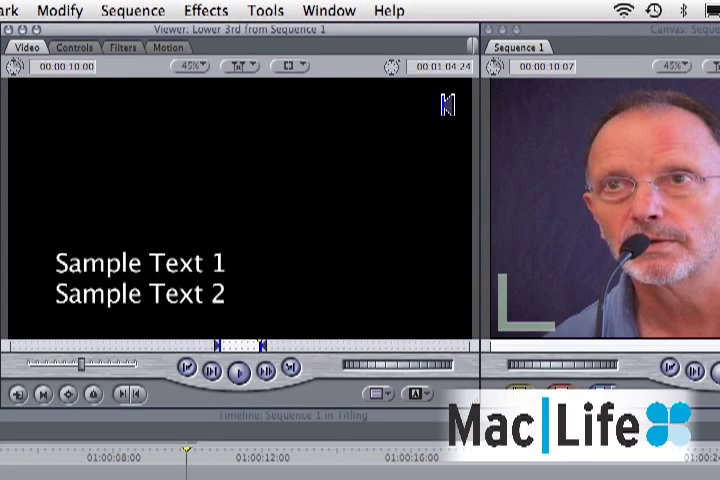
pyautogui.click(13, 458)
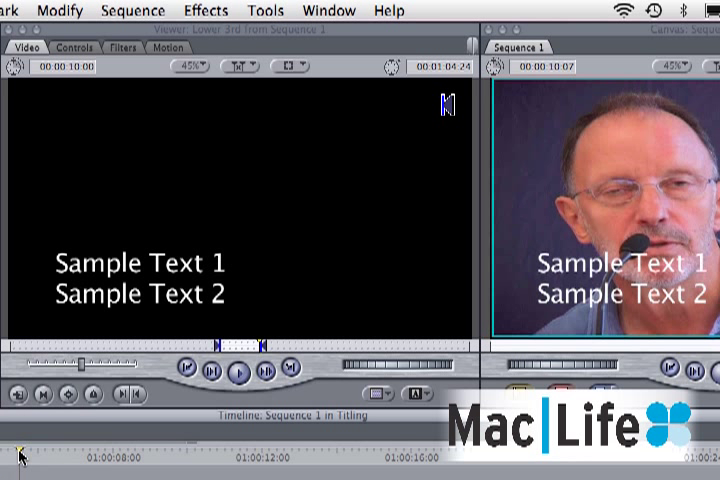
pyautogui.moveTo(65, 62)
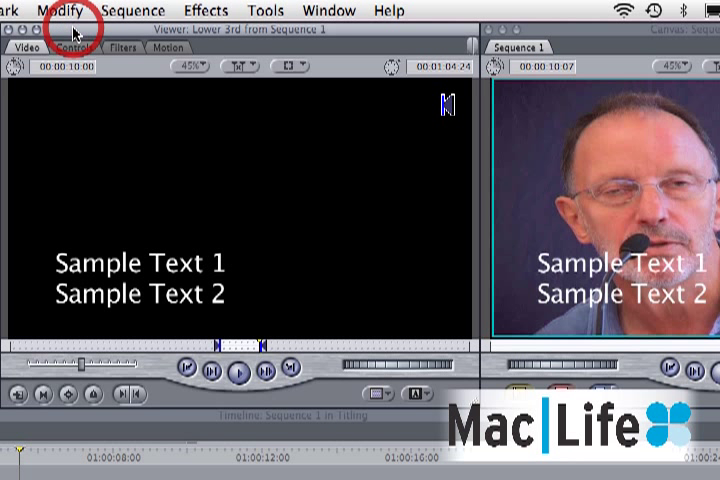
# Step: Set the title text to 'Dr Yehudi Gordon' / 'The Birth Centre, UK', with Text 2 size 27
pyautogui.click(72, 47)
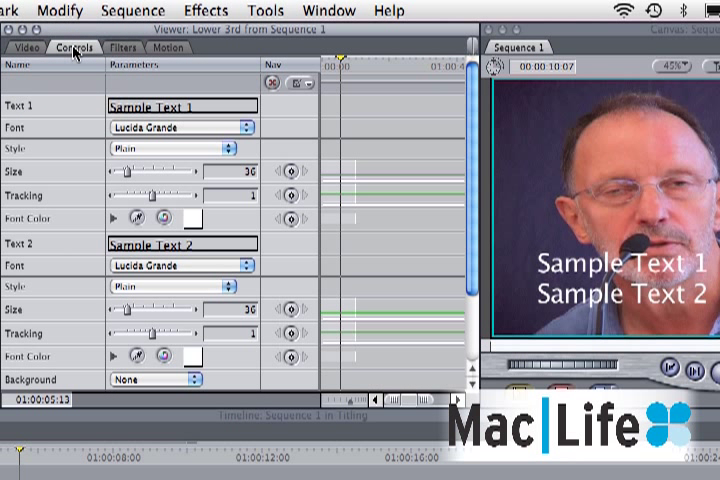
pyautogui.moveTo(60, 188)
pyautogui.write('The Birth Centre, UK')
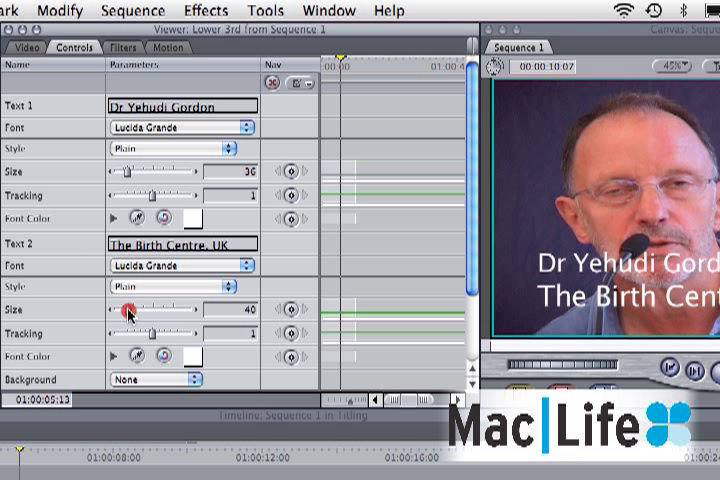
pyautogui.moveTo(130, 312); pyautogui.dragTo(125, 312)
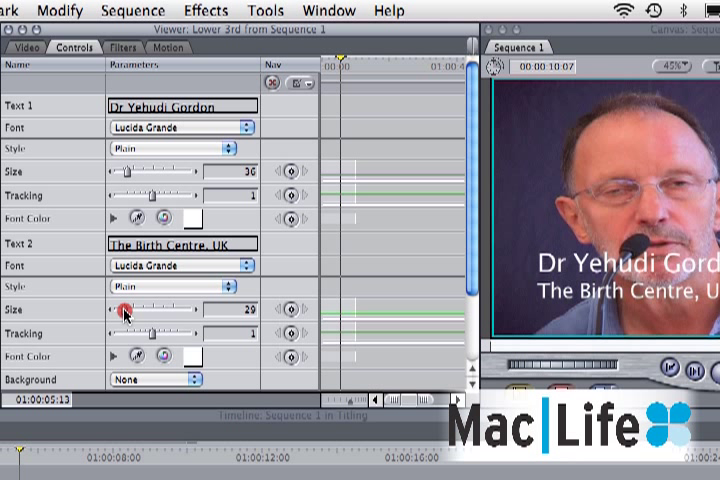
pyautogui.moveTo(130, 311); pyautogui.dragTo(123, 311)
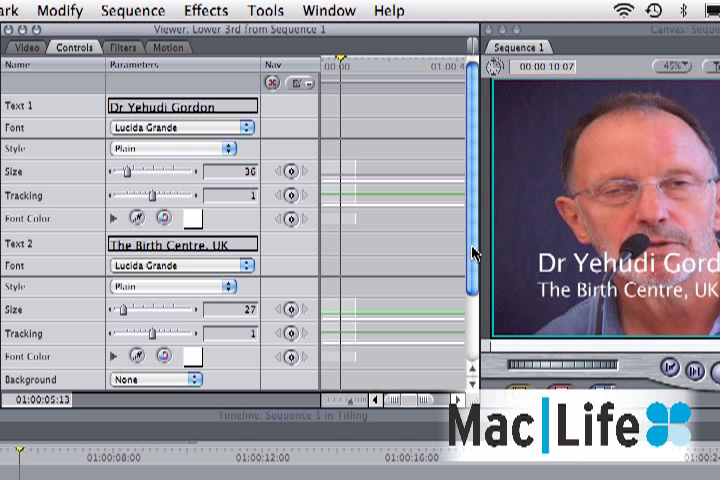
# Step: Set the title Background to Solid with opacity lowered to about 61
pyautogui.scroll(-3)
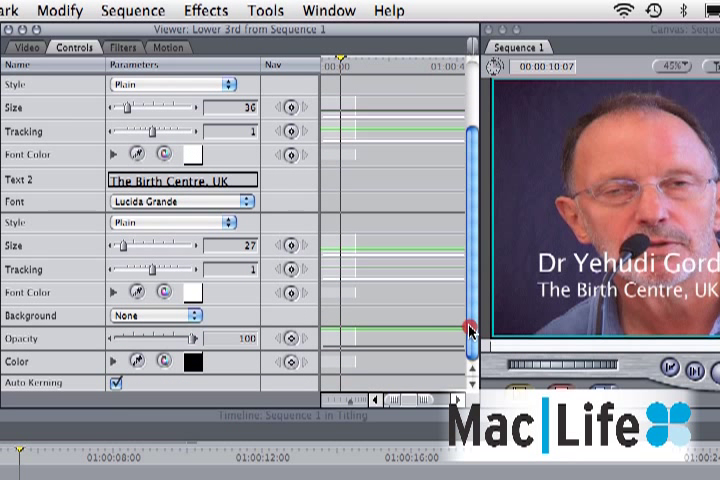
pyautogui.moveTo(65, 320)
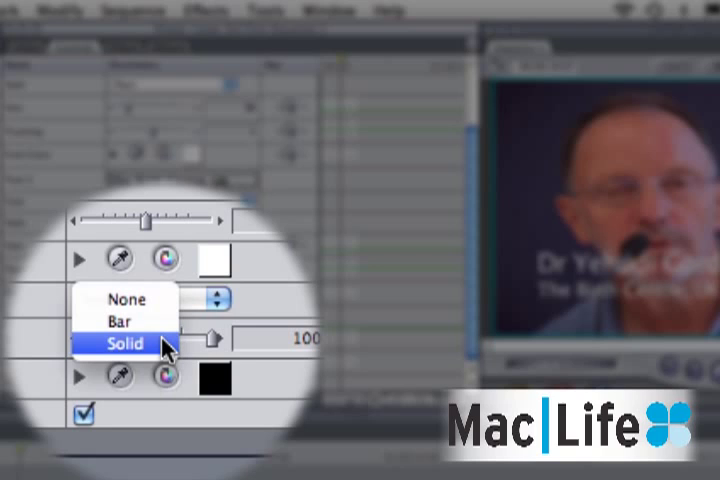
pyautogui.click(123, 343)
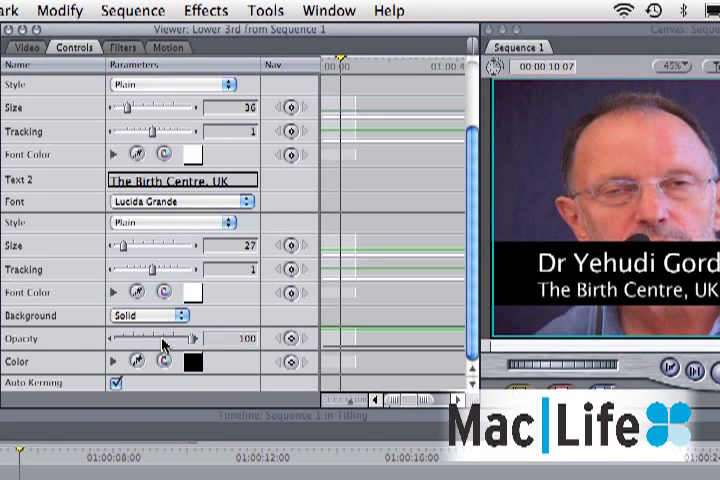
pyautogui.moveTo(195, 338); pyautogui.dragTo(178, 338)
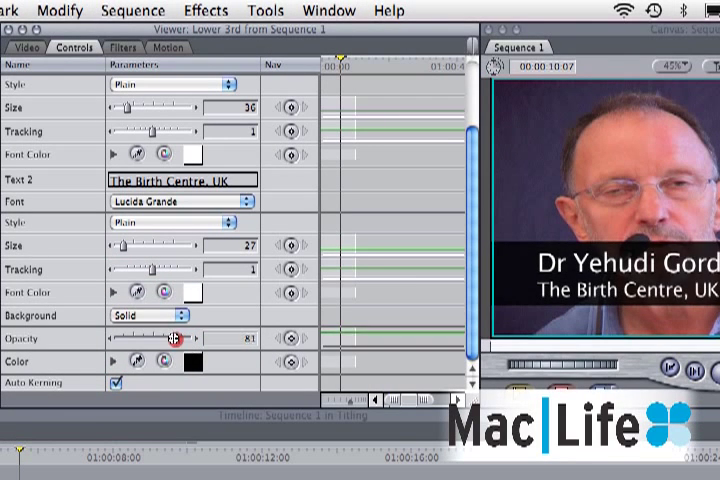
pyautogui.moveTo(178, 338); pyautogui.dragTo(167, 338)
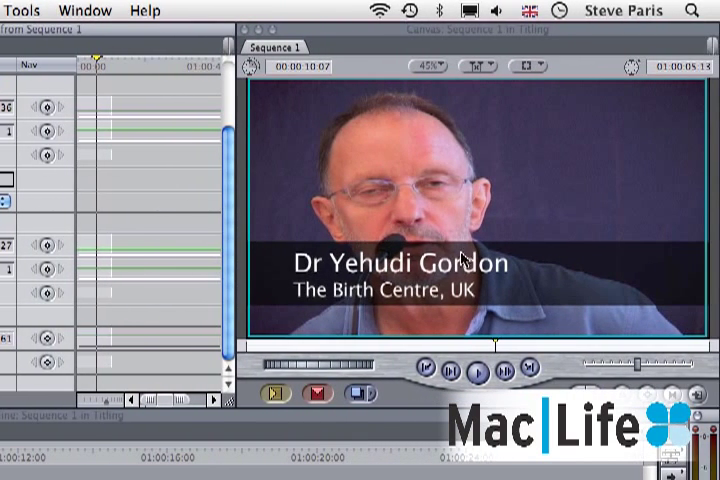
pyautogui.moveTo(531, 288)
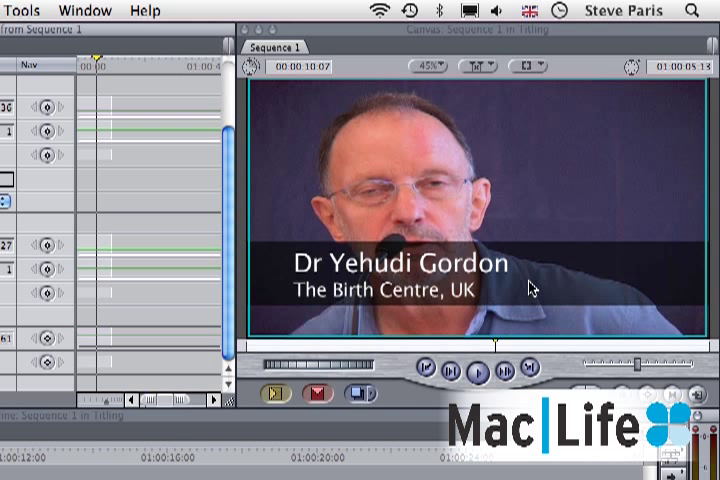
pyautogui.moveTo(560, 279)
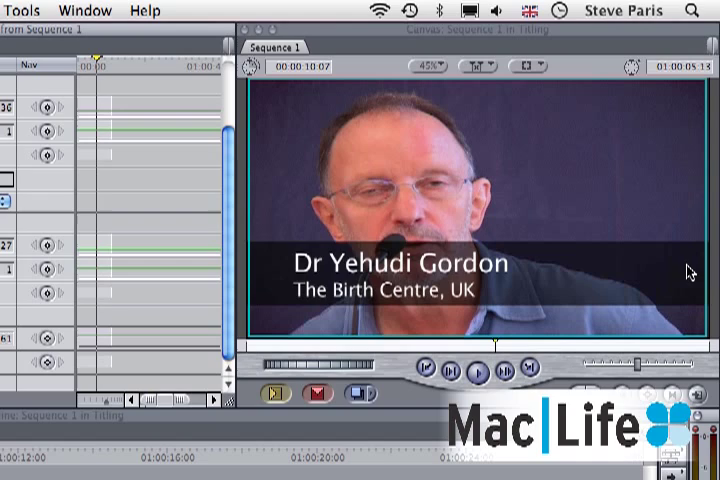
pyautogui.moveTo(693, 272)
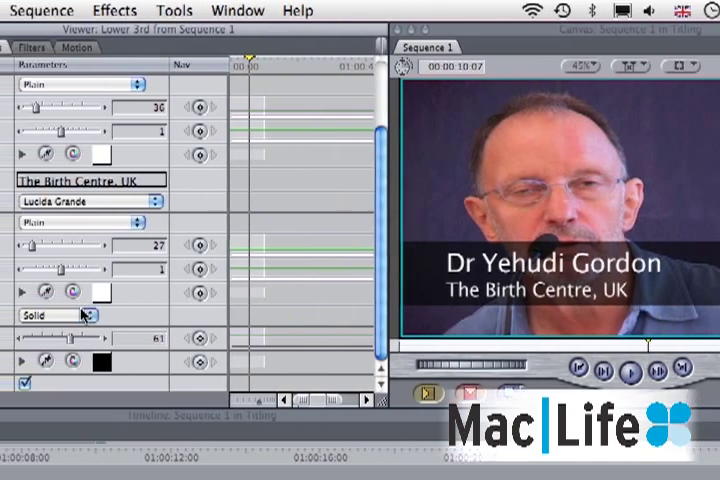
# Step: Change the title's Background option to None
pyautogui.click(85, 314)
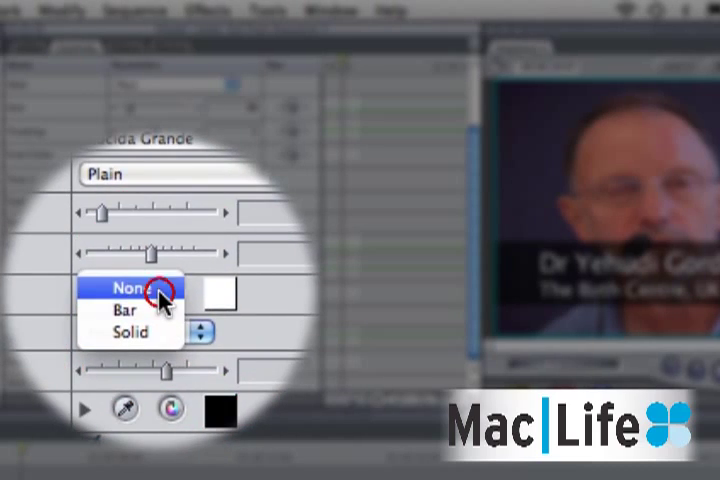
pyautogui.click(128, 287)
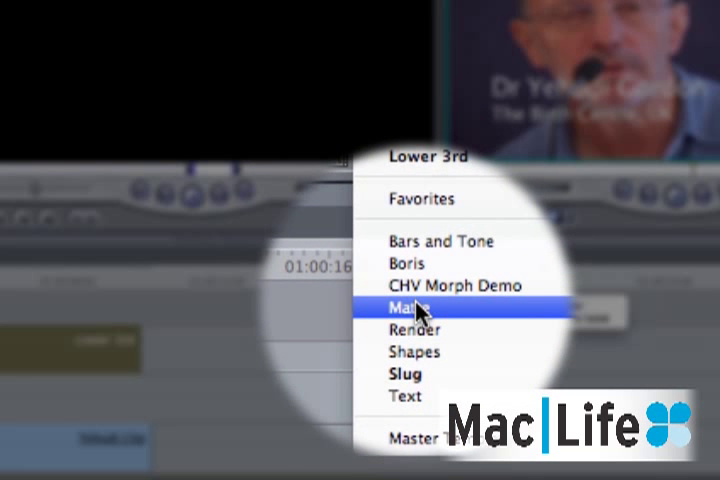
# Step: Load a Matte > Color Solid generator and open its Color swatch picker
pyautogui.click(415, 306)
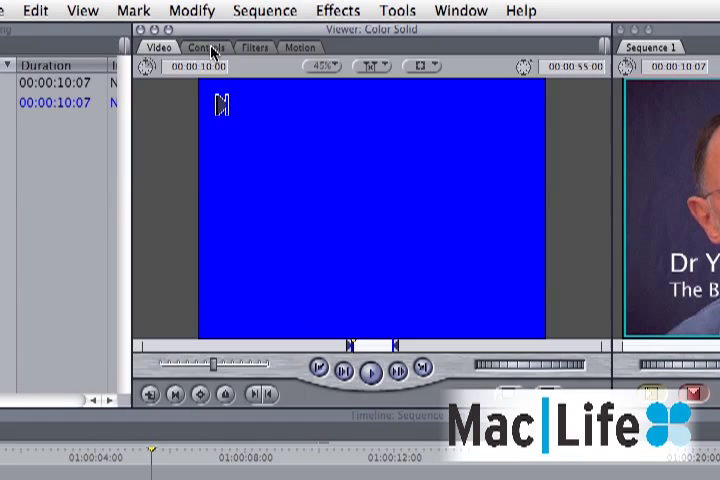
pyautogui.click(206, 47)
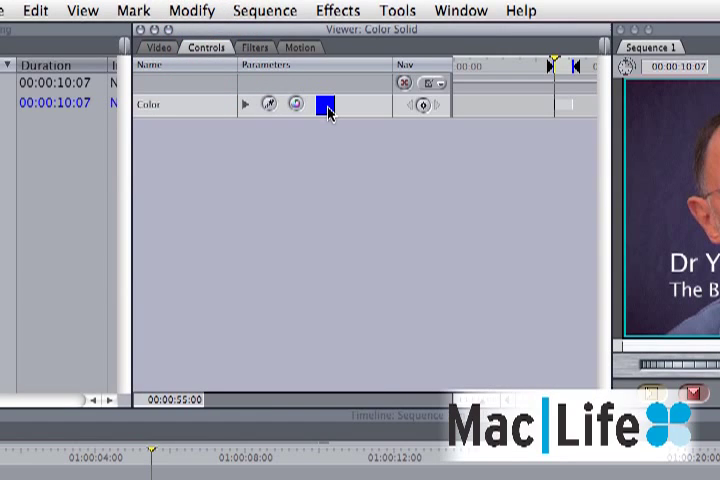
pyautogui.click(323, 104)
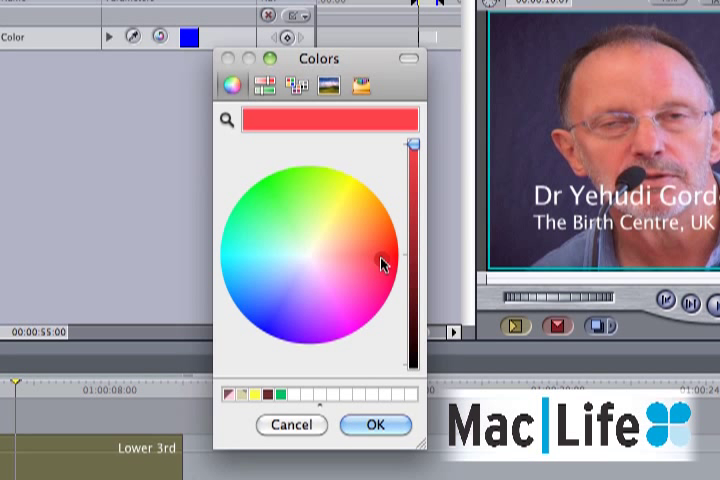
pyautogui.moveTo(392, 268)
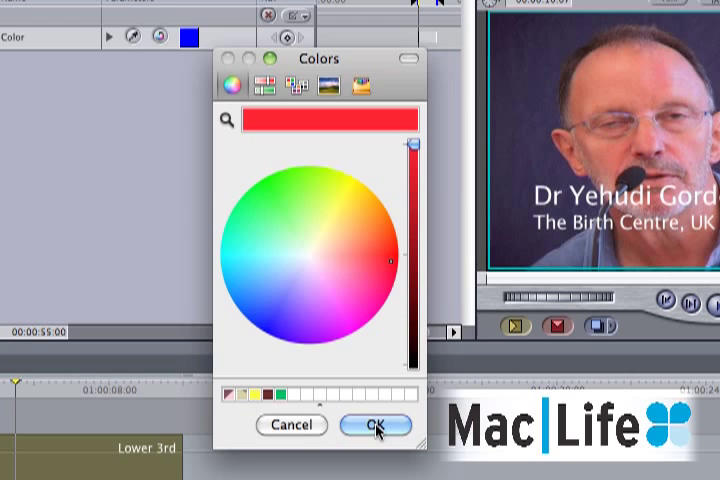
# Step: Pick bright red in the Colors picker and confirm it
pyautogui.click(377, 424)
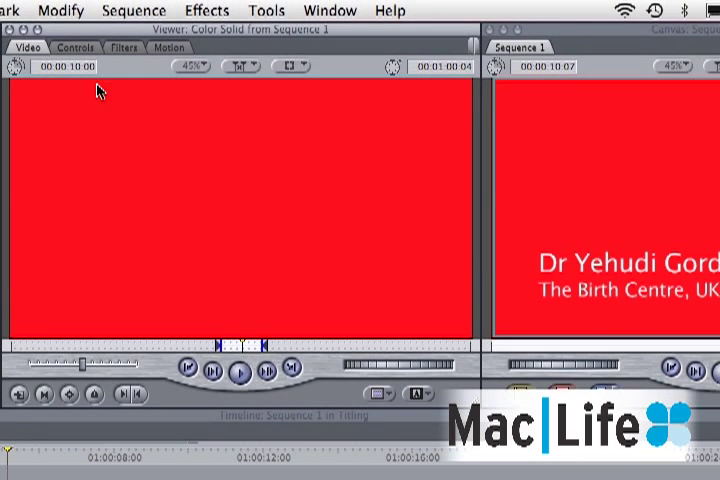
# Step: Crop the top of the red Color Solid to 64 in the Motion tab
pyautogui.click(169, 47)
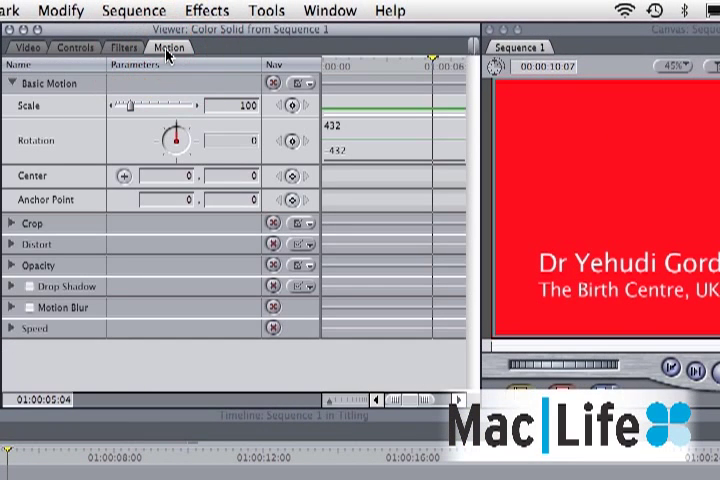
pyautogui.moveTo(10, 231)
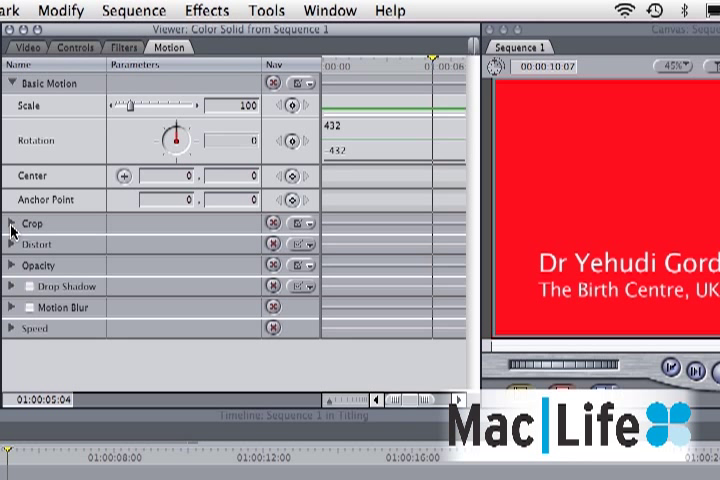
pyautogui.click(10, 223)
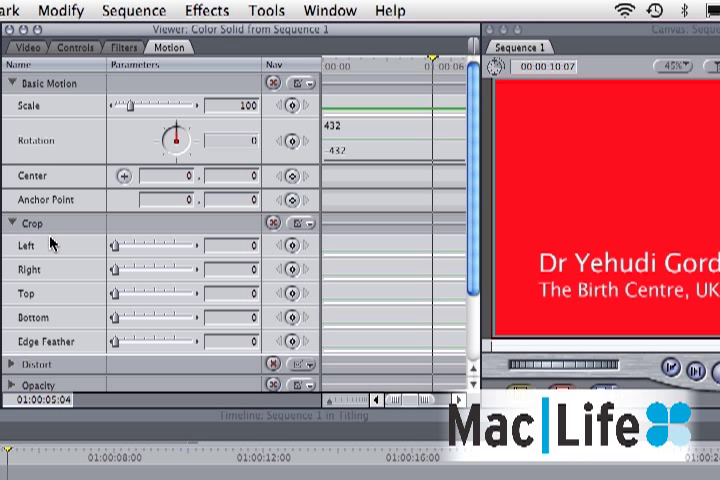
pyautogui.moveTo(117, 300)
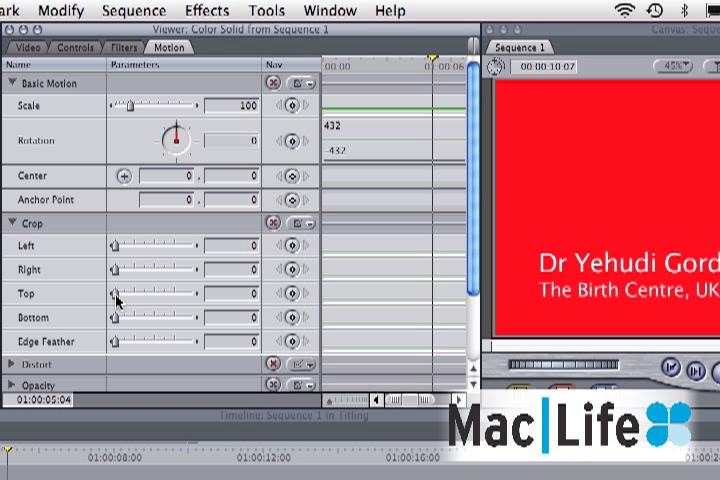
pyautogui.moveTo(113, 297); pyautogui.dragTo(155, 297)
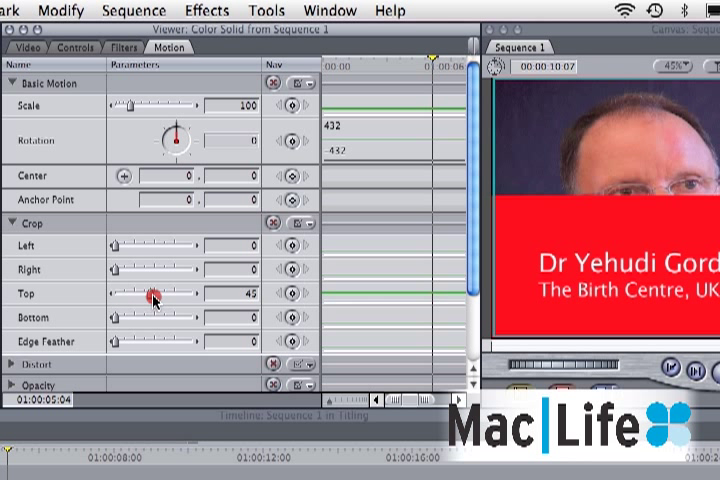
pyautogui.moveTo(135, 294); pyautogui.dragTo(165, 294)
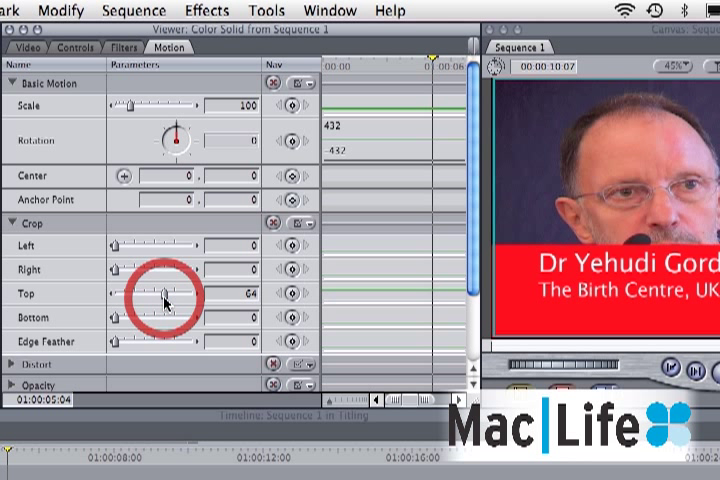
pyautogui.moveTo(115, 322); pyautogui.dragTo(135, 322)
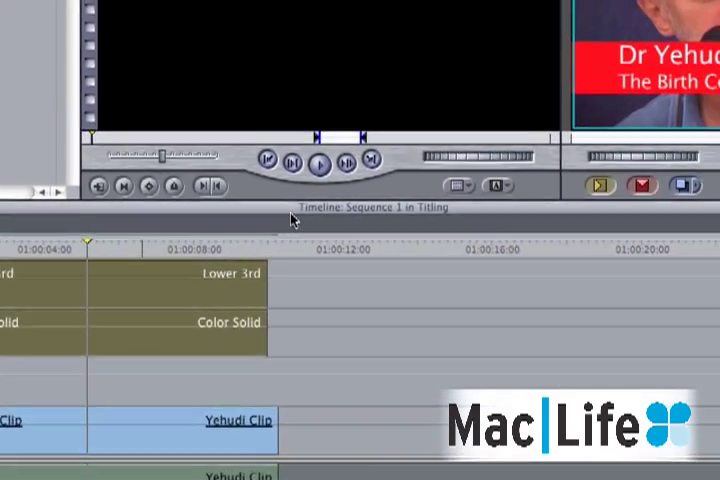
# Step: Add a Render > Custom Gradient generator on V2 beneath the Color Solid
pyautogui.click(410, 204)
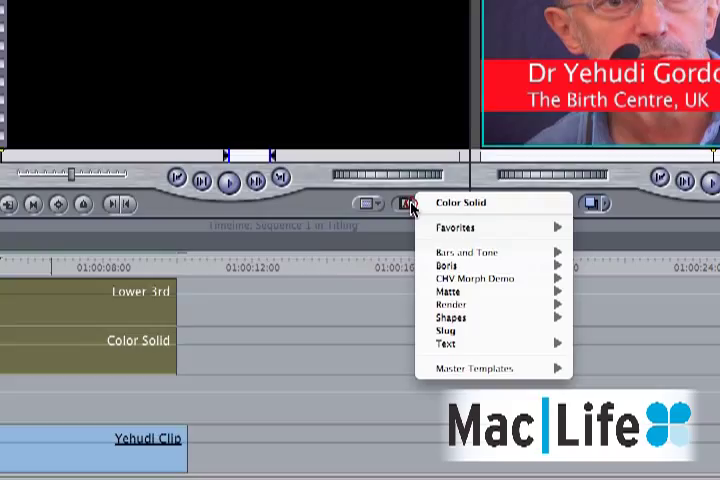
pyautogui.moveTo(476, 278)
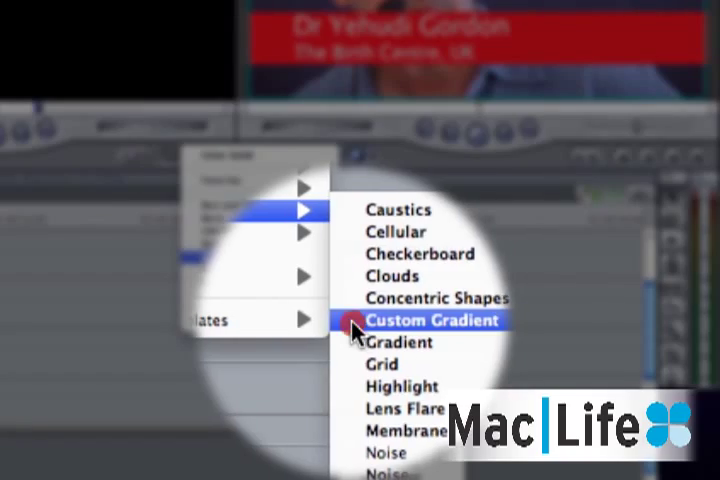
pyautogui.click(433, 321)
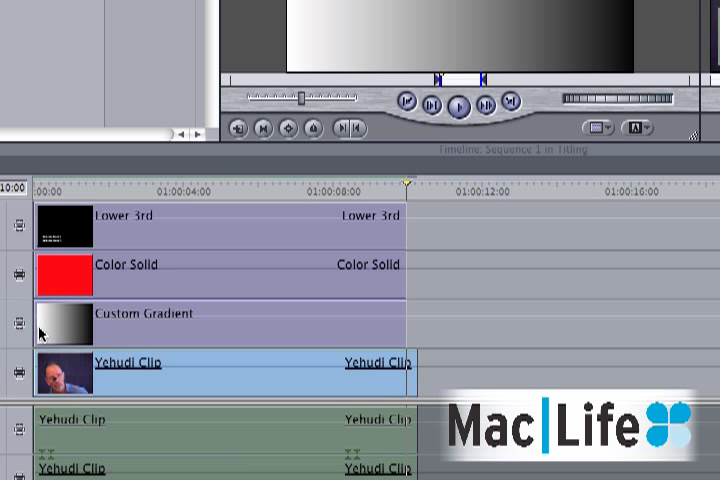
pyautogui.moveTo(214, 194)
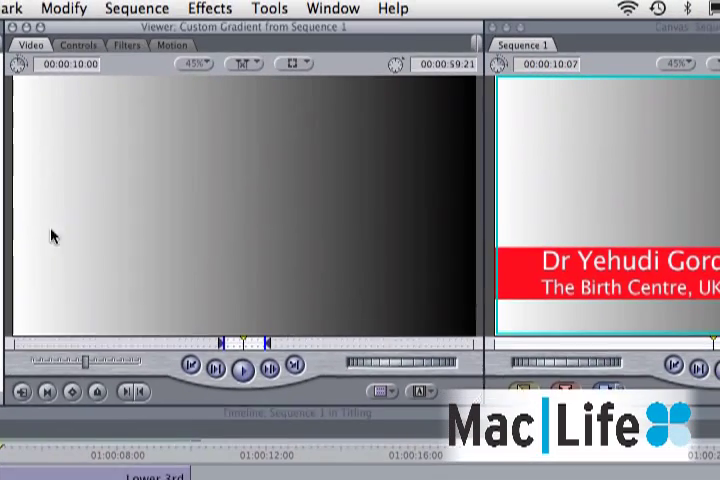
# Step: Show the Custom Gradient's Controls tab settings
pyautogui.click(76, 45)
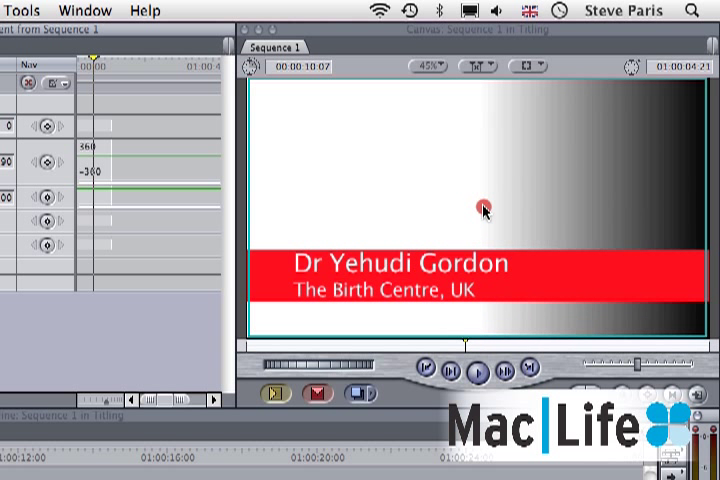
pyautogui.moveTo(449, 213)
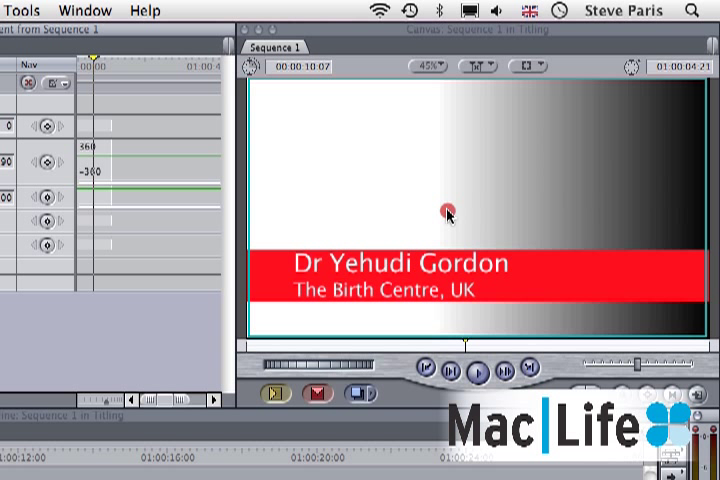
pyautogui.moveTo(502, 213)
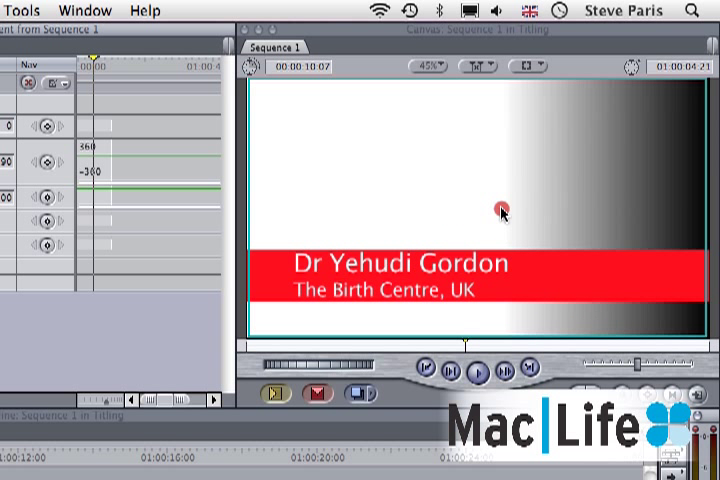
pyautogui.moveTo(511, 213)
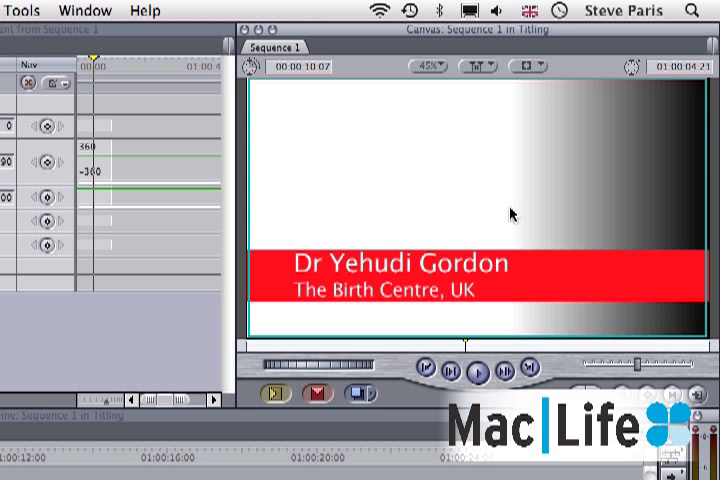
pyautogui.moveTo(510, 176)
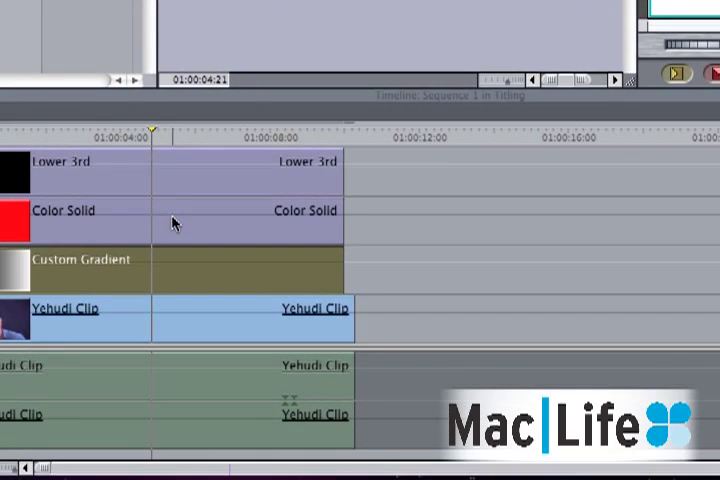
pyautogui.moveTo(170, 214)
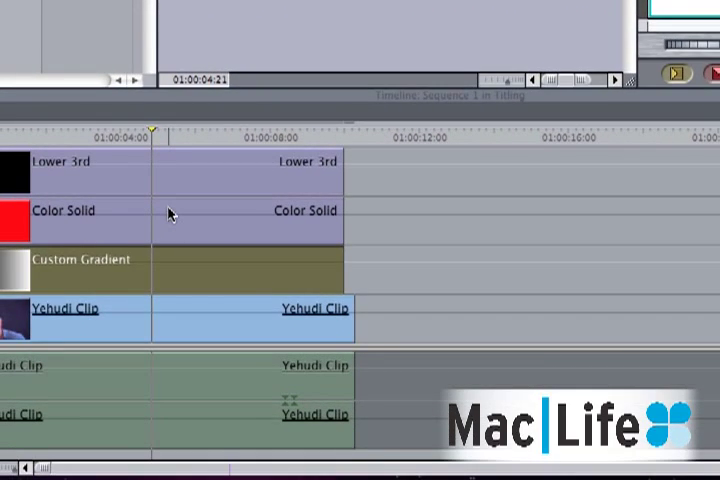
# Step: Set the red Color Solid clip's composite mode to Travel Matte - Luma
pyautogui.rightClick(170, 213)
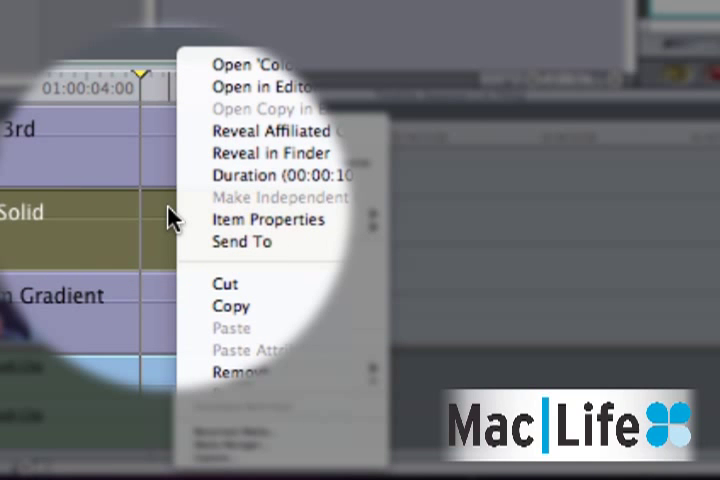
pyautogui.moveTo(200, 243)
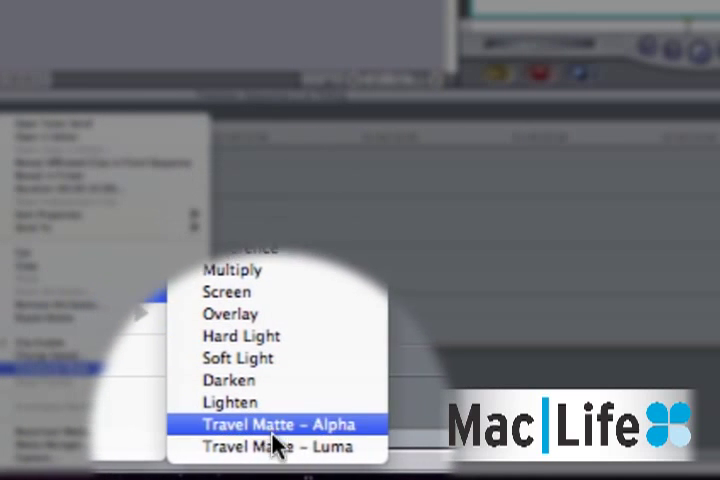
pyautogui.moveTo(280, 447)
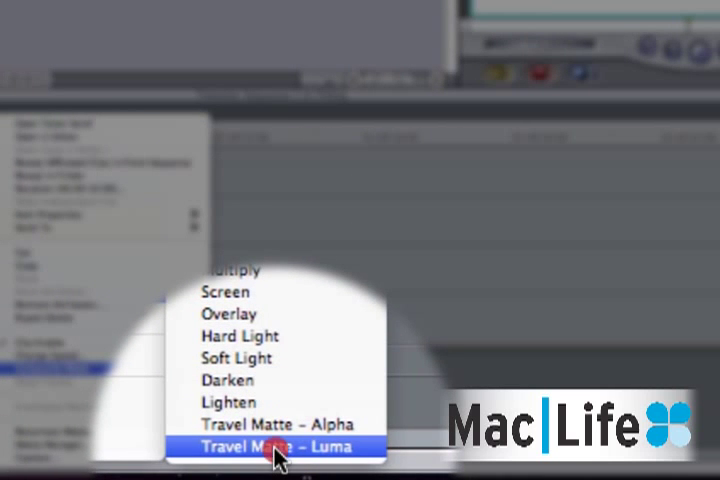
pyautogui.click(283, 446)
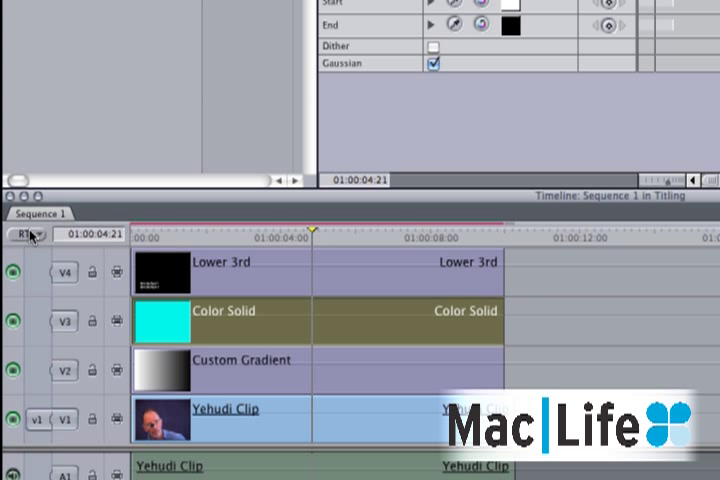
# Step: Set Timeline real-time playback to Unlimited RT
pyautogui.click(25, 234)
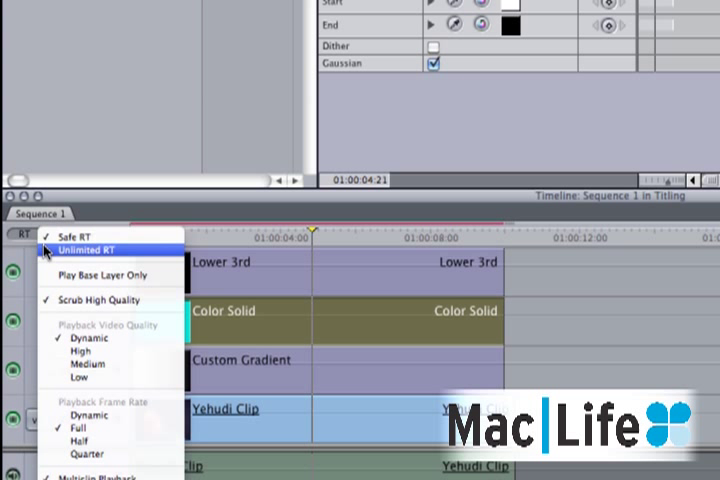
pyautogui.click(89, 250)
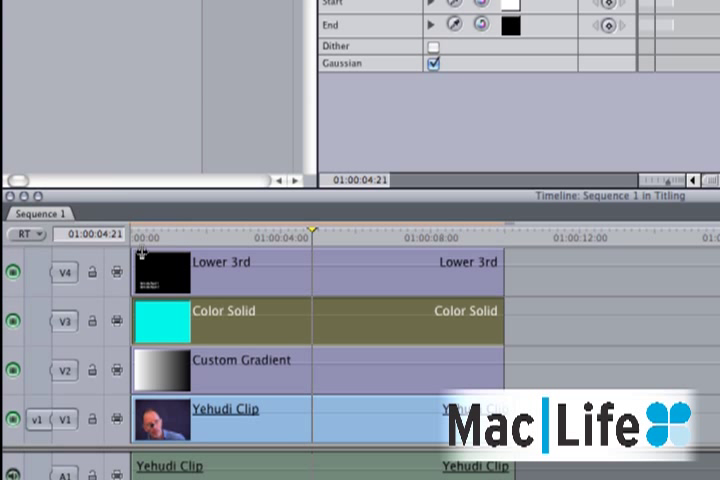
pyautogui.moveTo(270, 265)
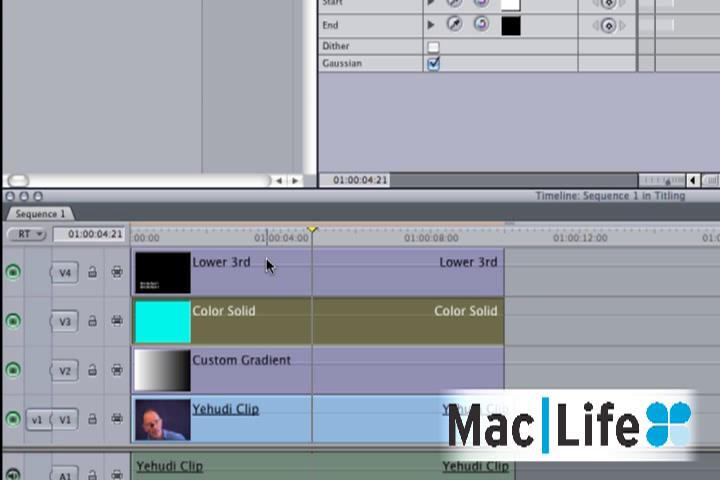
pyautogui.moveTo(365, 241)
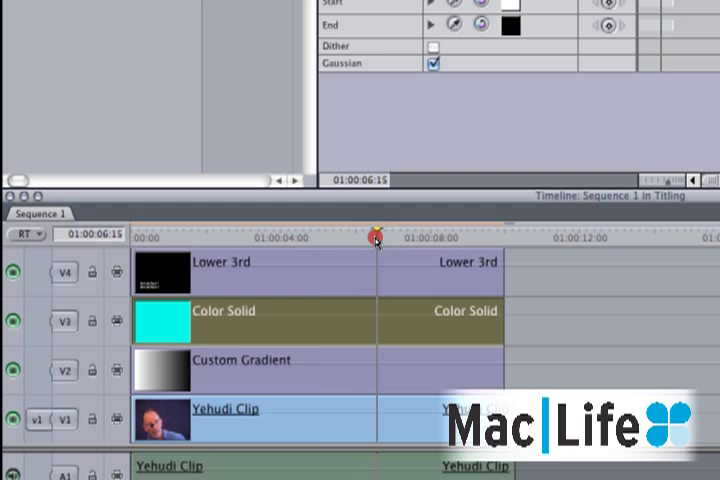
# Step: Scrub to preview the matted banner, then return the playhead to the sequence start
pyautogui.moveTo(378, 238); pyautogui.dragTo(360, 238)
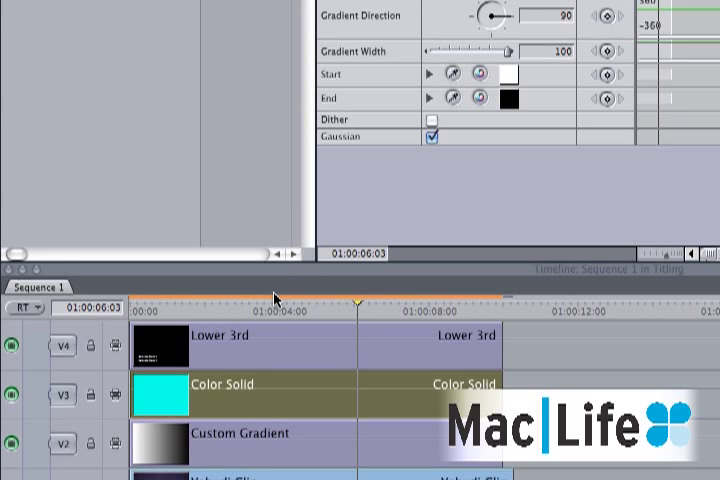
pyautogui.moveTo(357, 300); pyautogui.dragTo(155, 305)
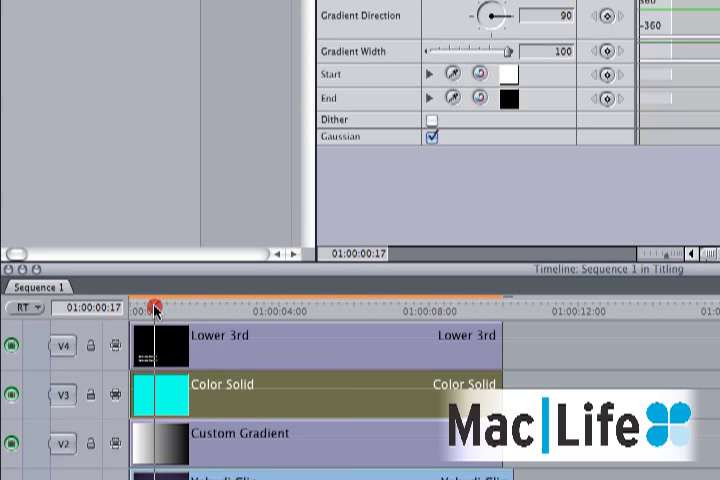
pyautogui.moveTo(157, 303); pyautogui.dragTo(130, 303)
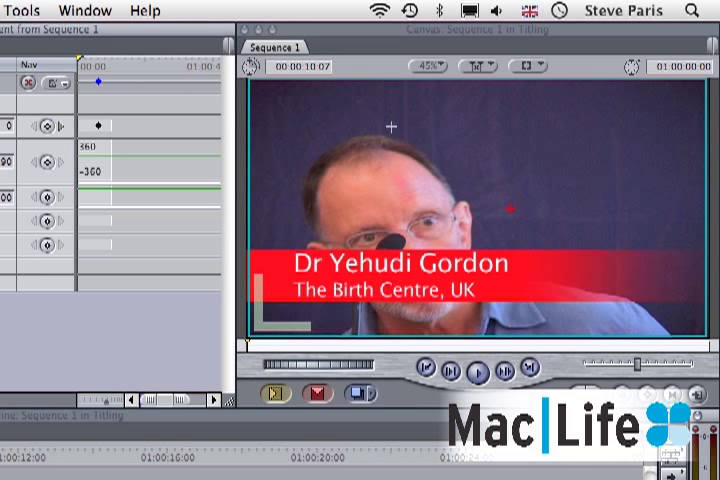
pyautogui.moveTo(558, 214)
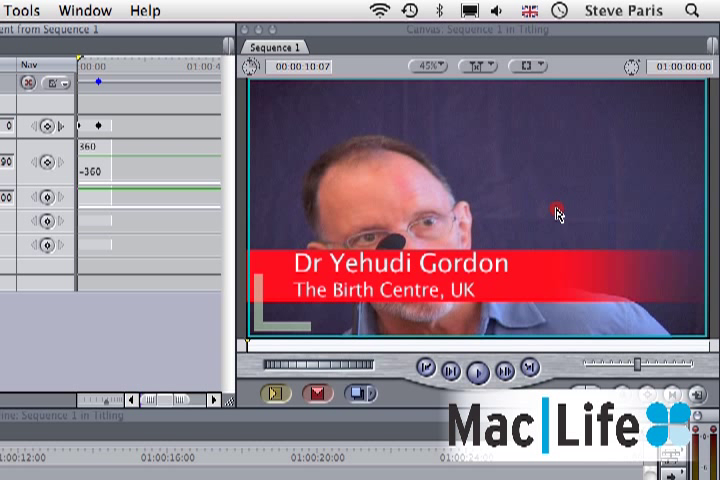
pyautogui.moveTo(693, 204)
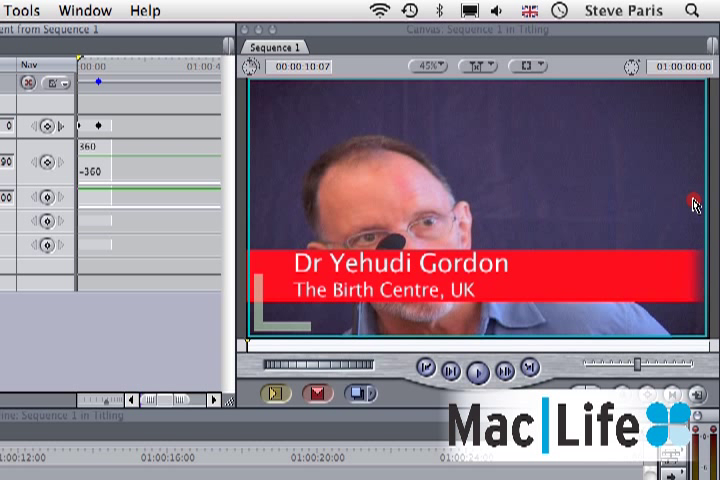
pyautogui.moveTo(715, 203)
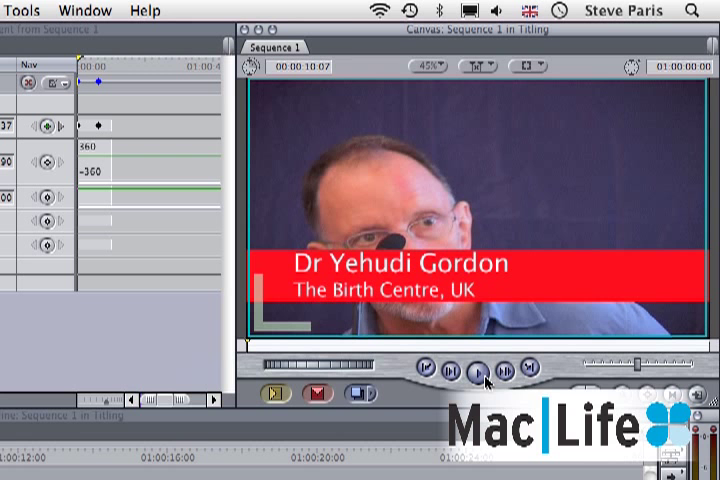
# Step: Play the sequence from the start to watch the banner fade sweep rightward
pyautogui.click(476, 367)
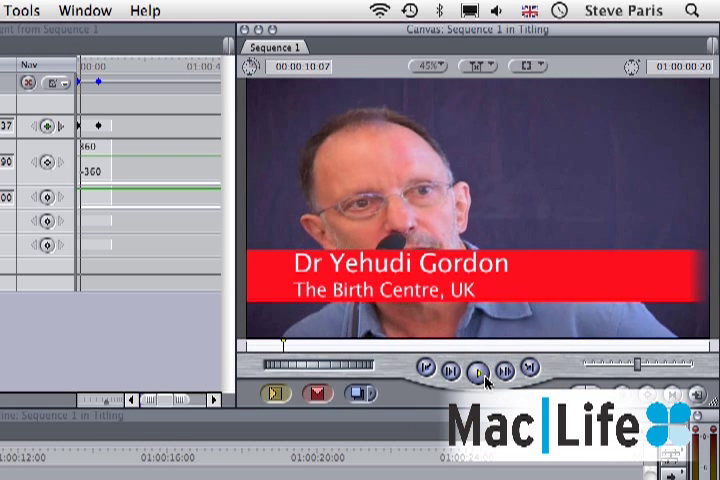
pyautogui.click(479, 369)
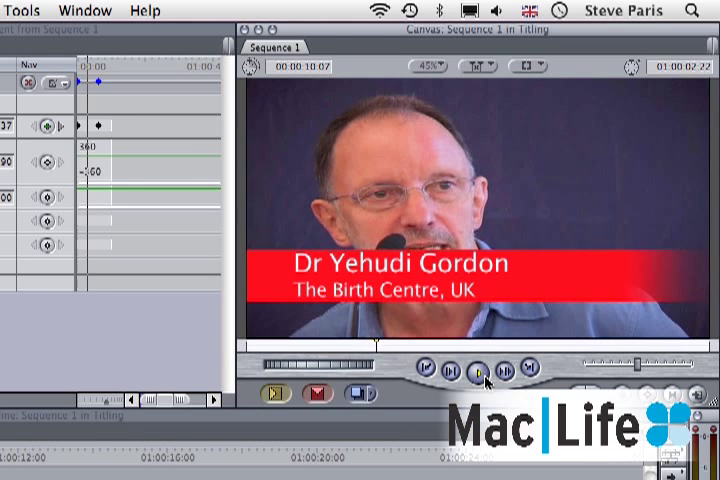